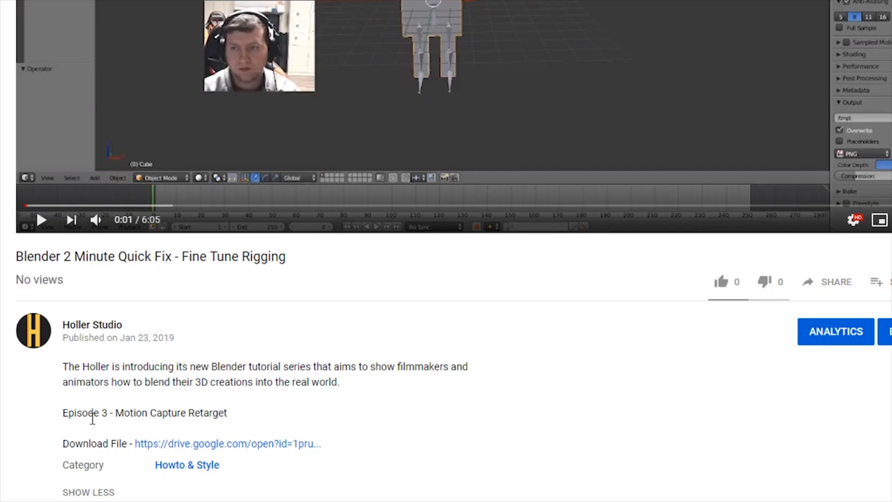
Browse into the makewalk add-on folder in the Install Add-on file browser
click(227, 444)
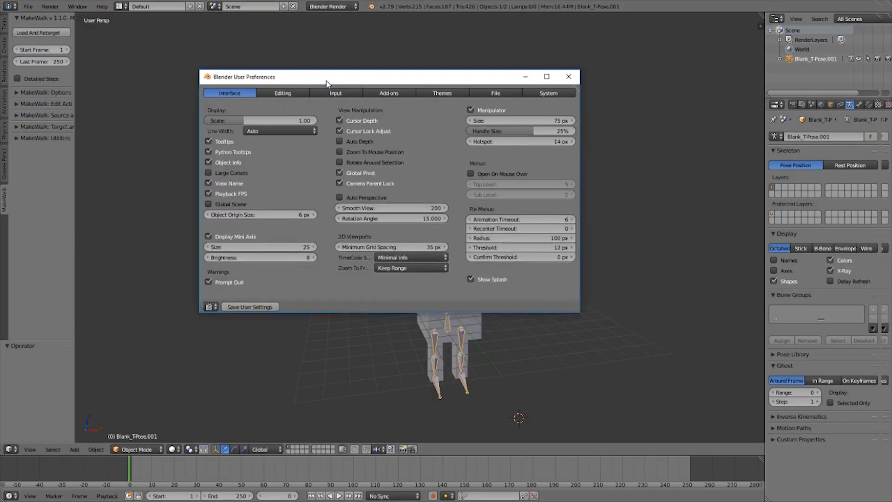
mouse_move(381, 93)
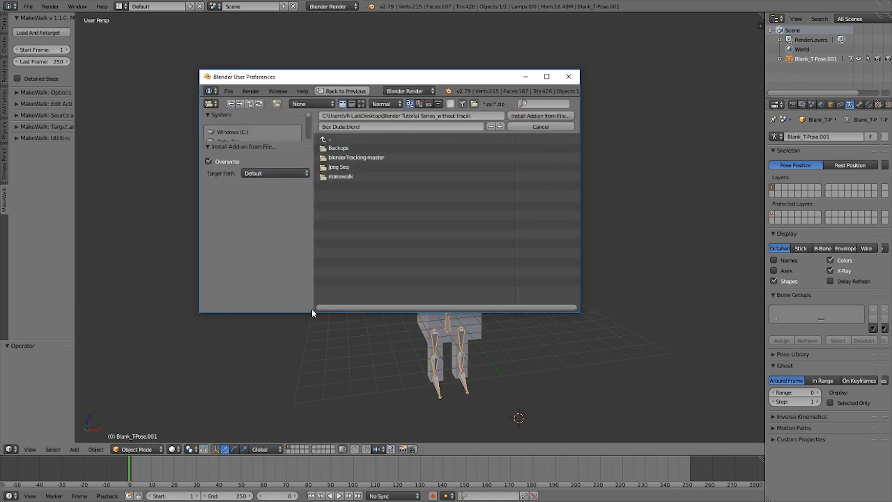
double_click(340, 177)
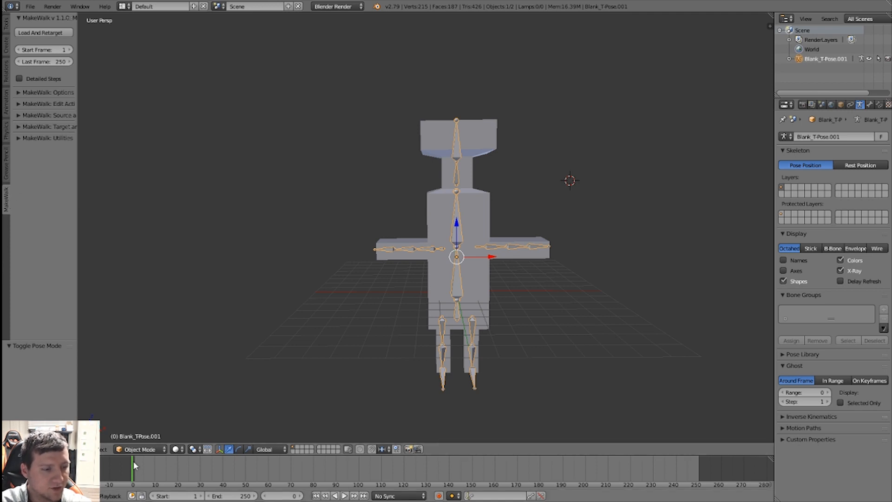
mouse_move(452, 212)
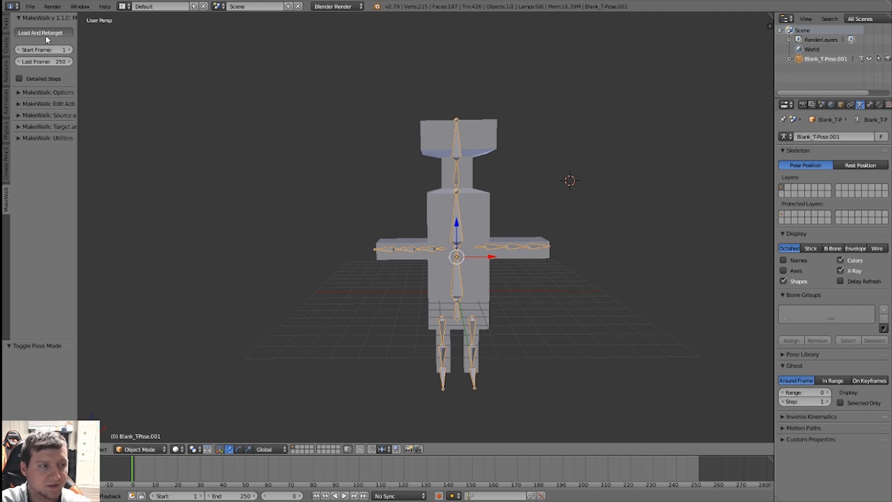
Start MakeWalk's Load And Retarget to bring up the BVH file browser
click(43, 33)
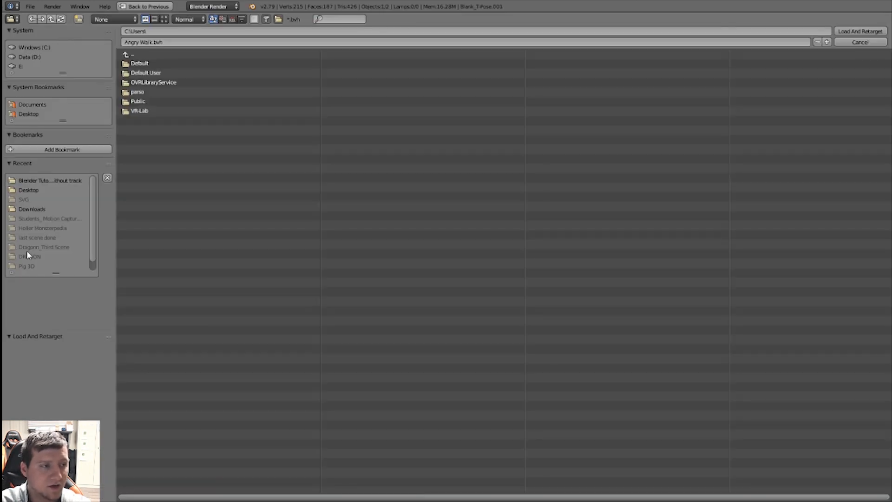
Pick Angry Walk.bvh from the recent tutorial series folder
click(50, 180)
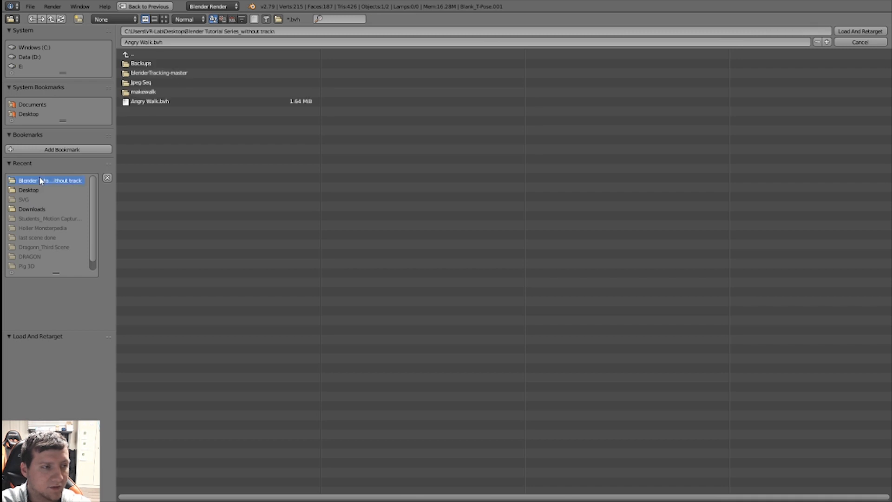
click(149, 101)
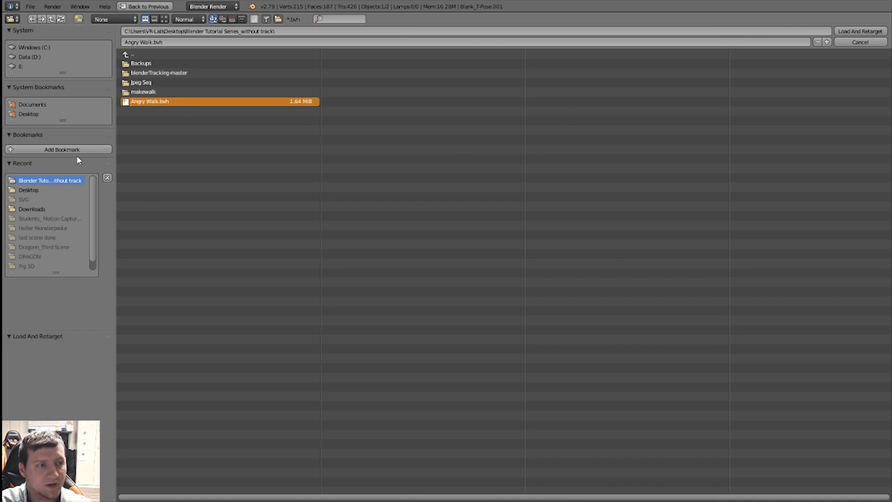
mouse_move(499, 184)
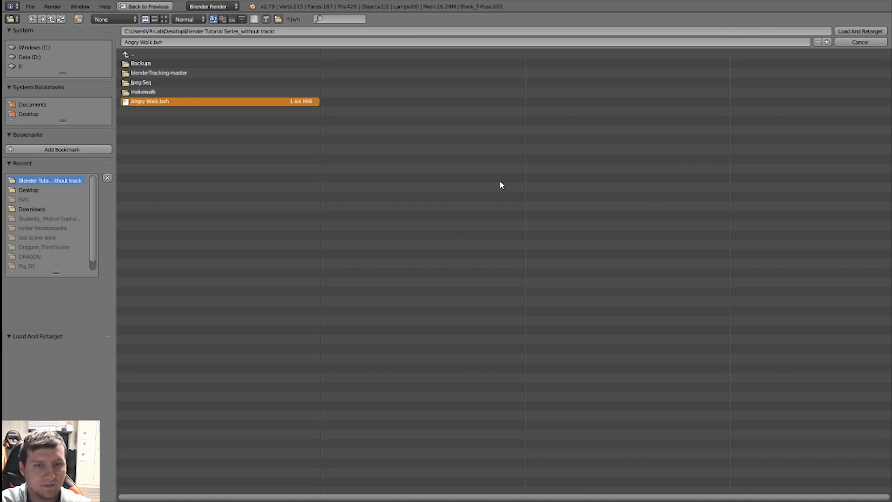
Apply the Angry Walk BVH to the box-figure rig and zoom out to see it
click(858, 31)
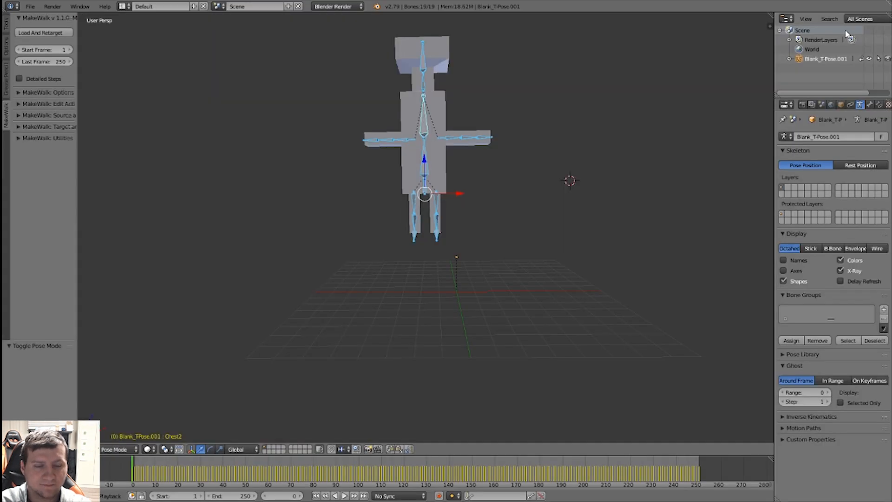
scroll(down, 3)
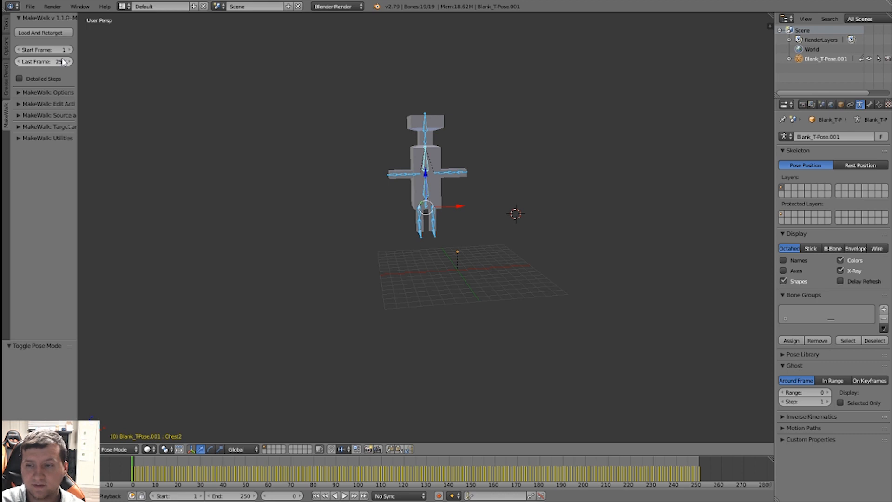
click(46, 61)
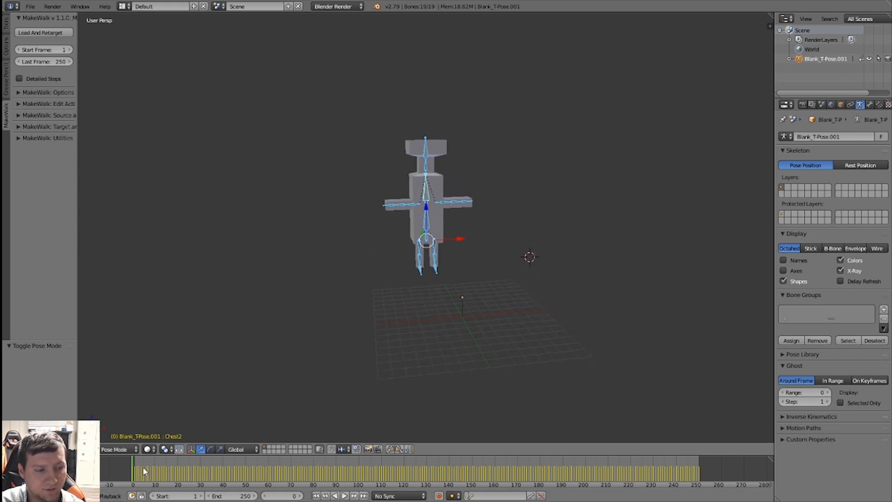
Scrub the timeline from the start through the middle to preview the walk
click(275, 475)
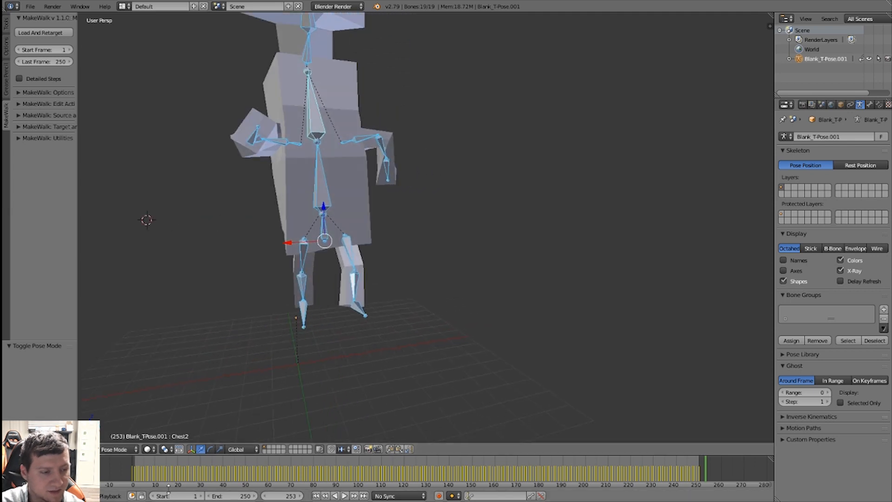
click(400, 478)
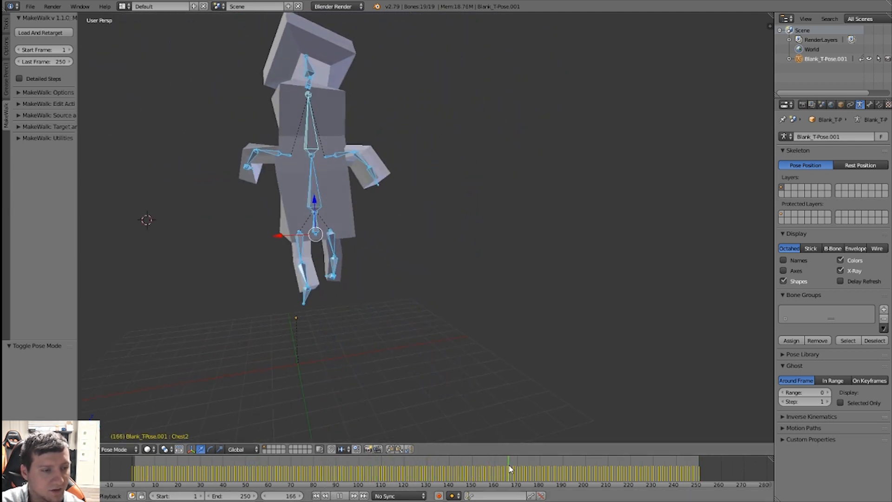
click(645, 473)
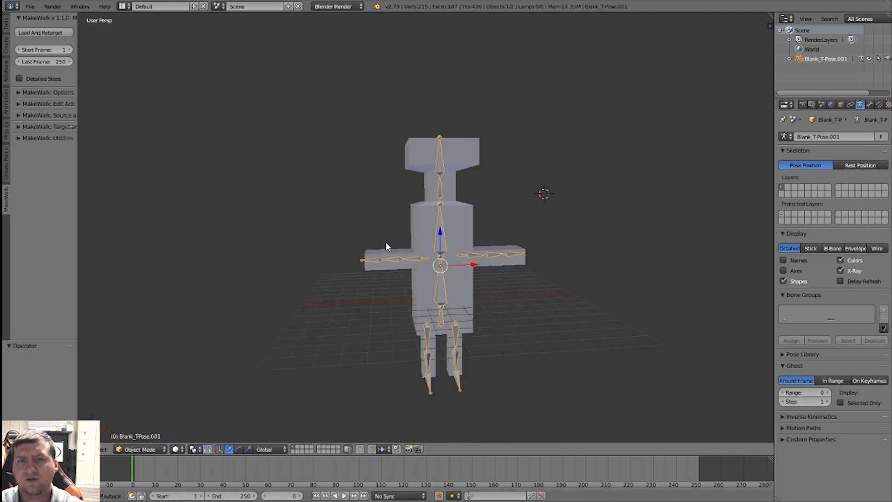
mouse_move(704, 246)
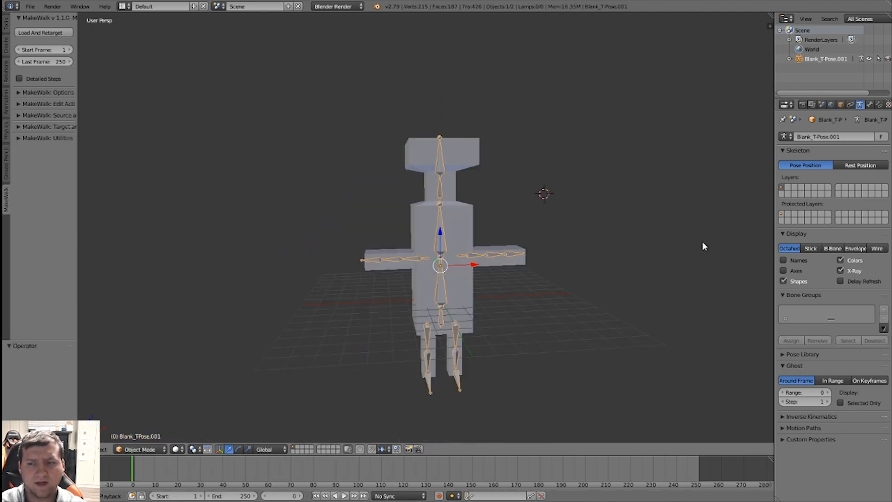
mouse_move(489, 228)
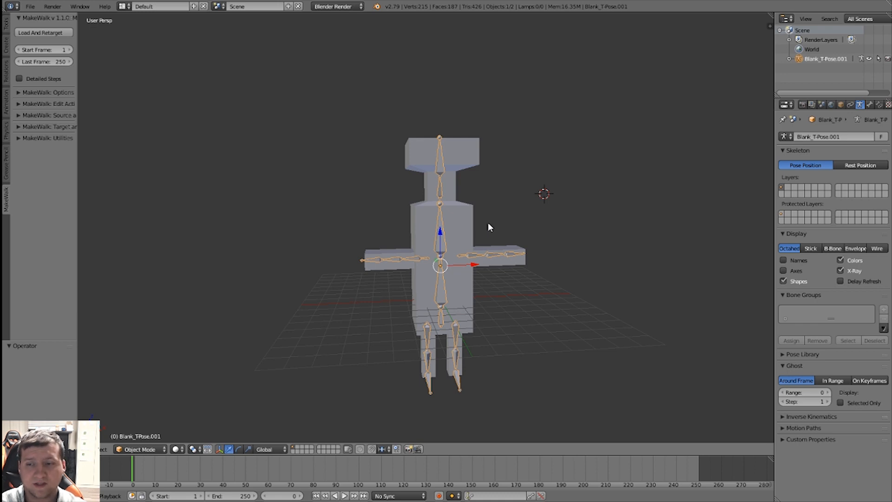
mouse_move(496, 218)
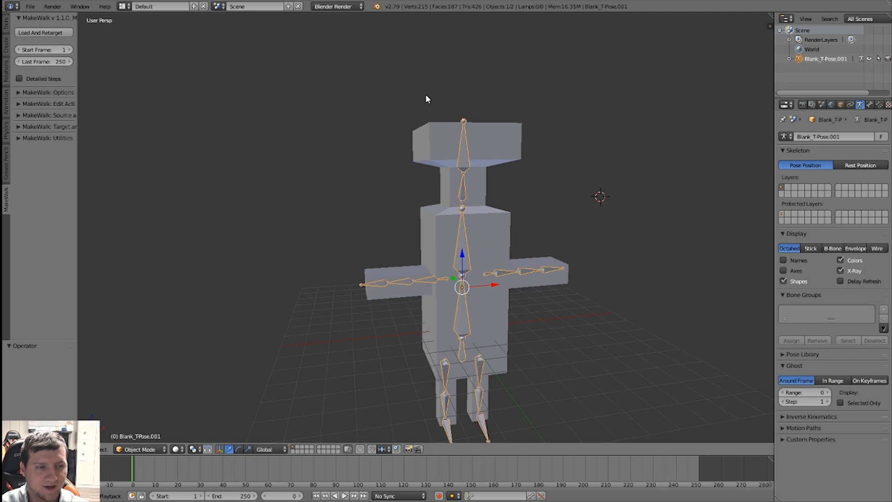
mouse_move(506, 25)
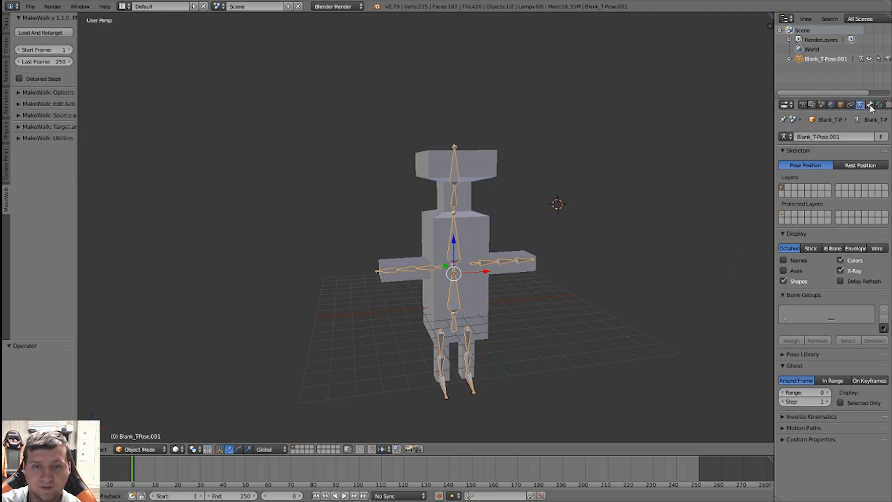
mouse_move(876, 105)
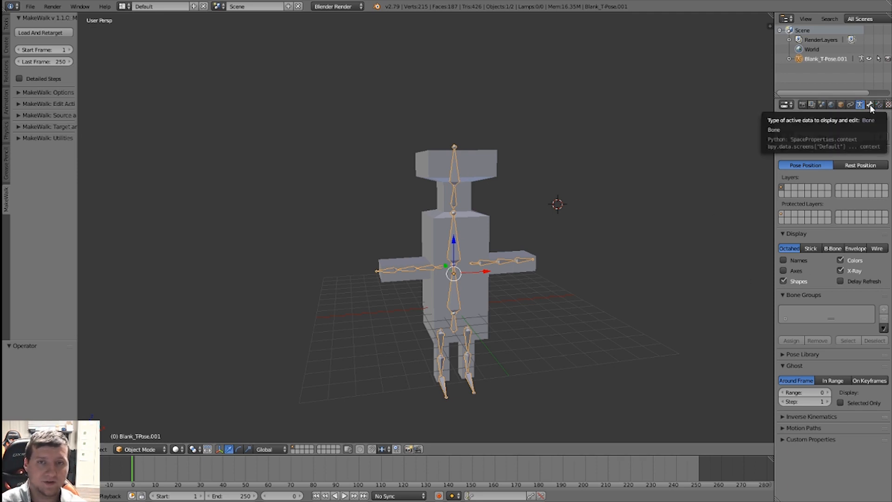